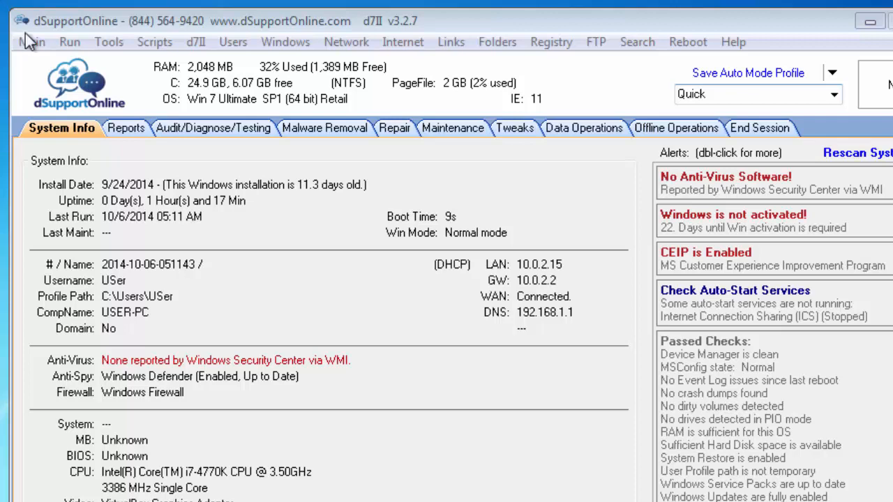
- Enable 'Install Right-Click Context Menu Items in Explorer' on the d7II Config Session/Misc settings
left_click(30, 42)
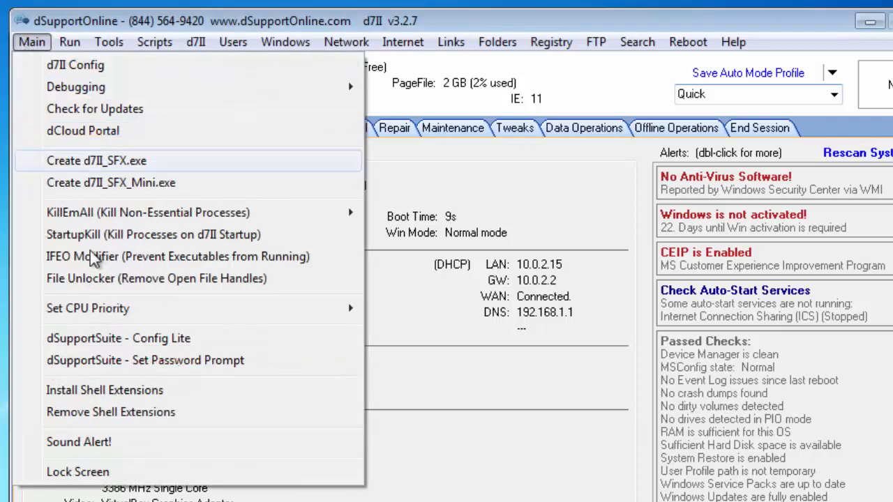
mouse_move(174, 390)
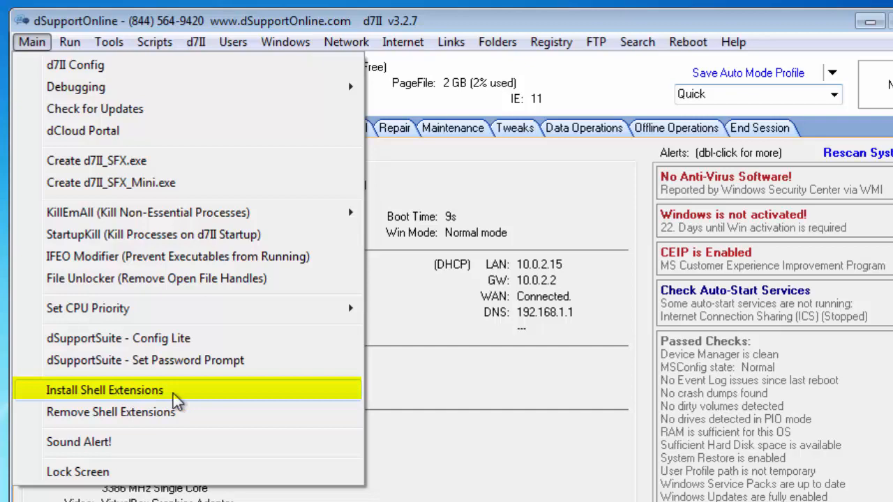
mouse_move(173, 139)
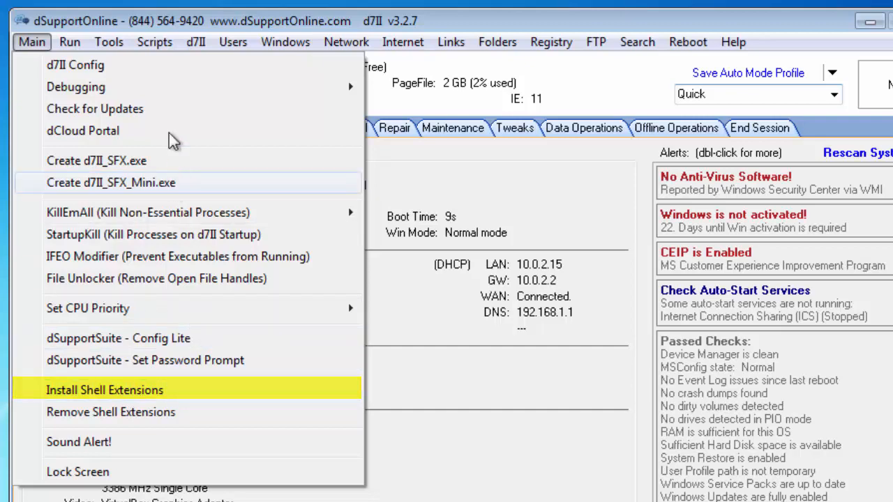
left_click(75, 66)
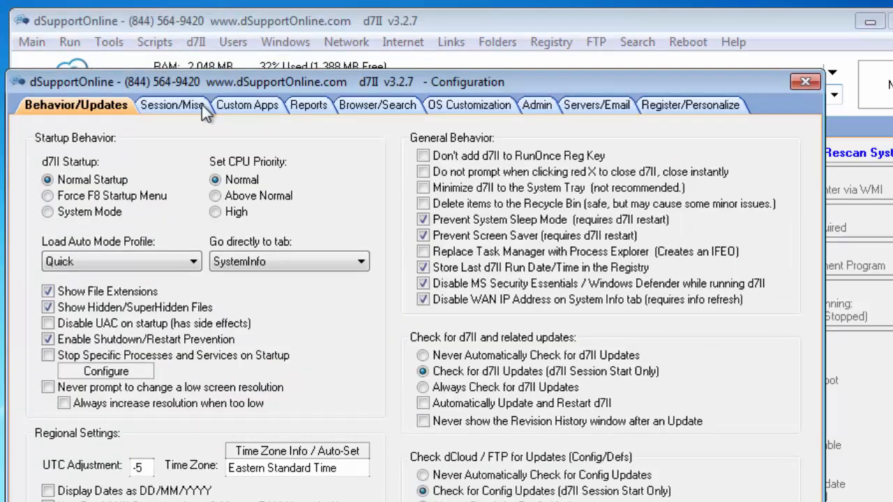
left_click(173, 104)
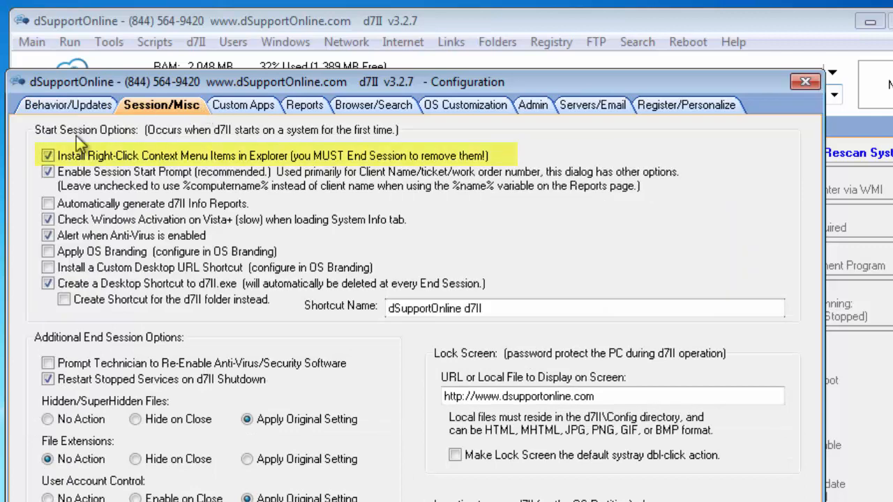
mouse_move(195, 175)
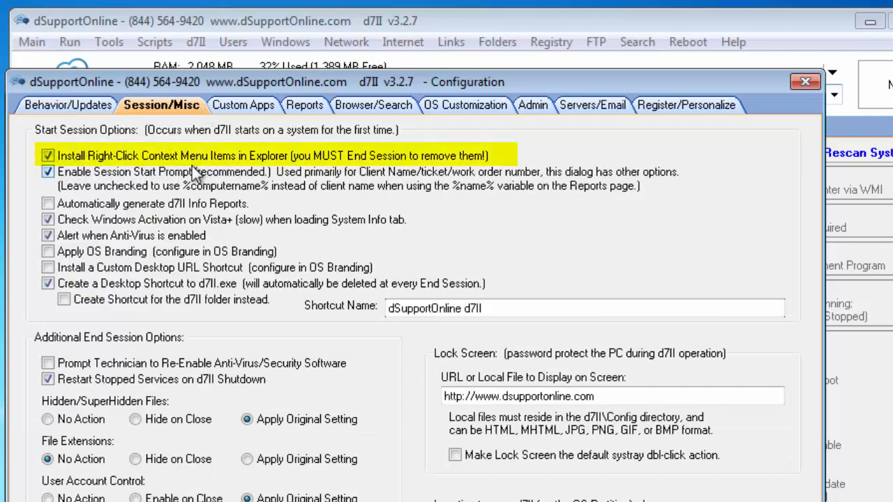
left_click(804, 81)
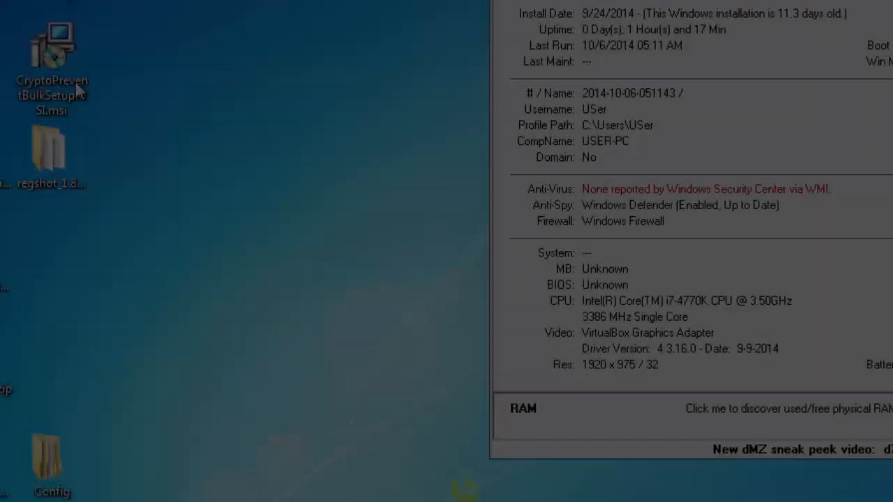
right_click(51, 53)
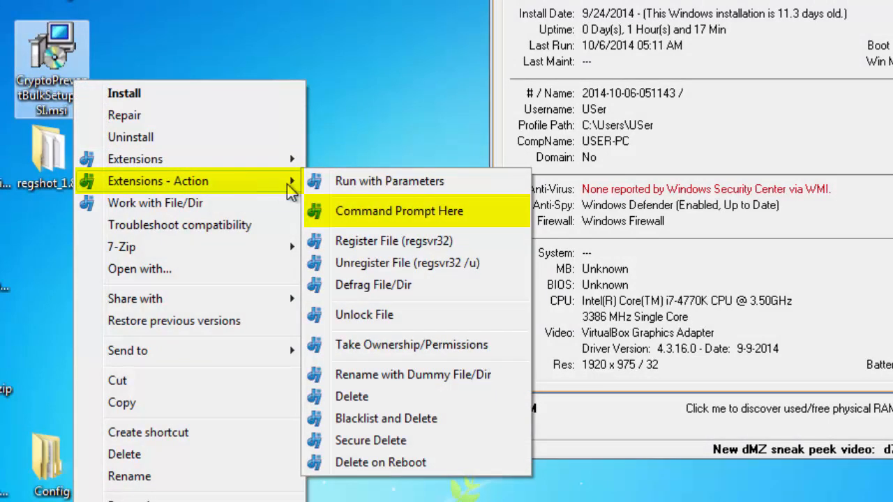
mouse_move(361, 216)
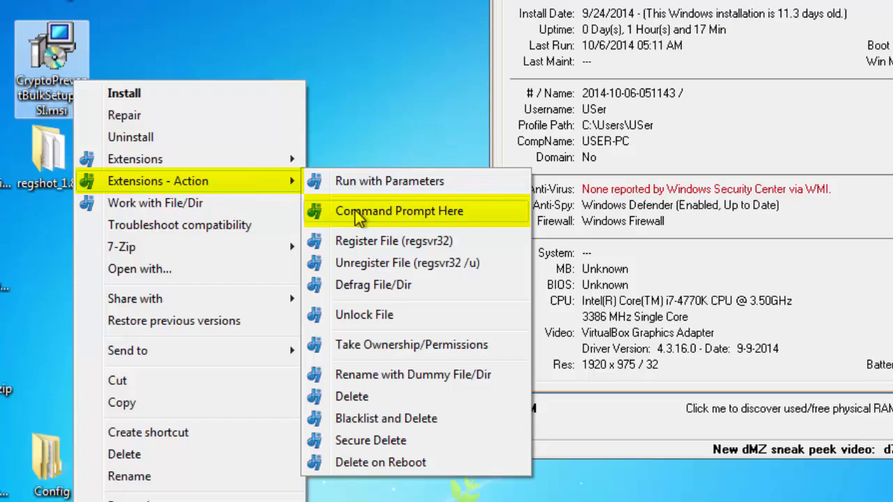
left_click(398, 210)
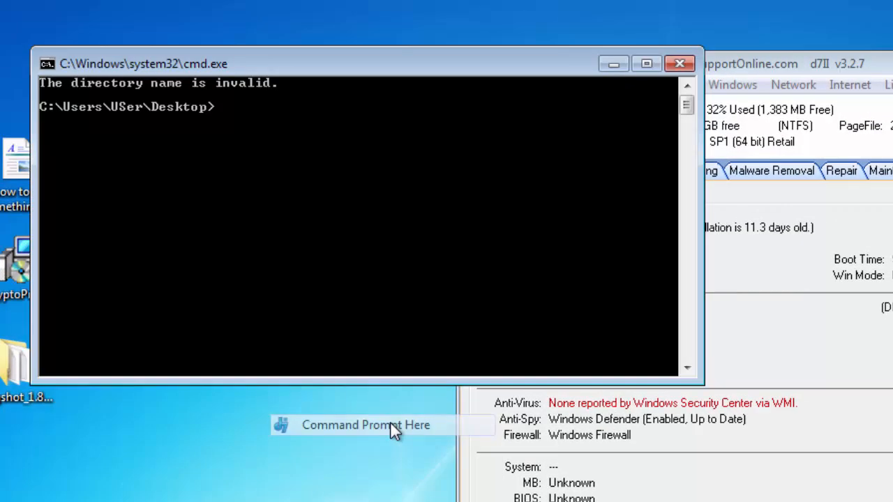
left_click(365, 424)
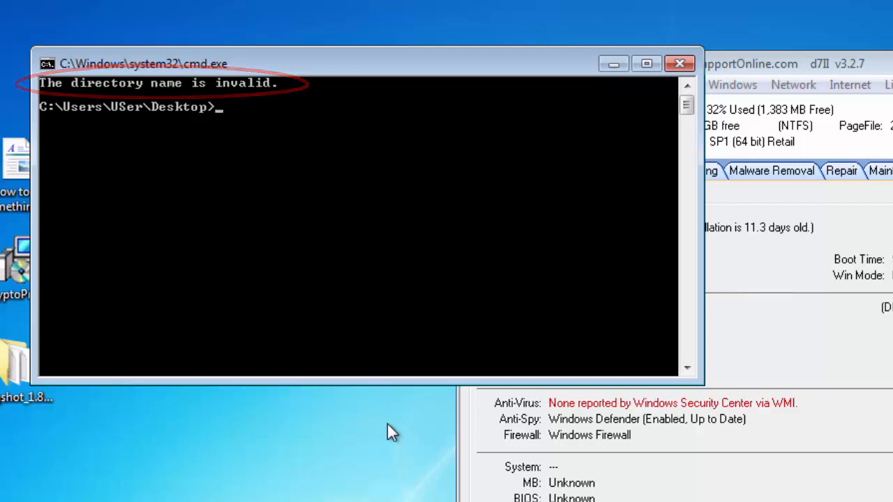
left_click(678, 65)
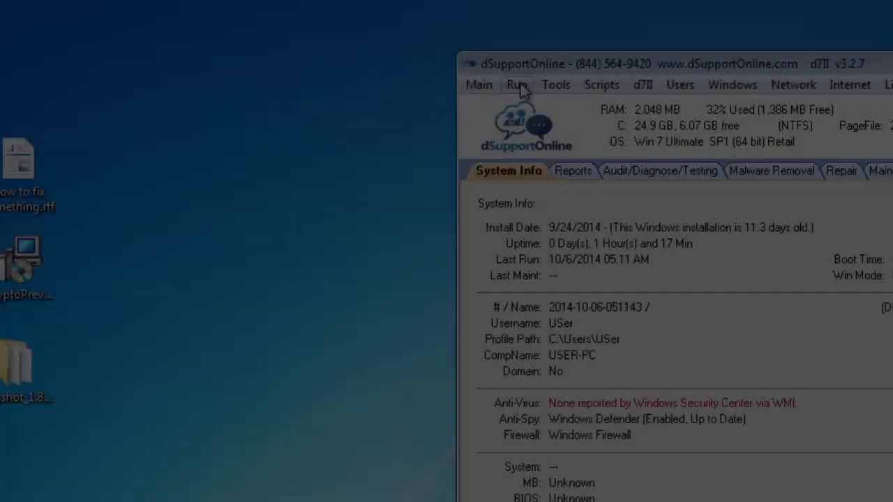
left_click(516, 85)
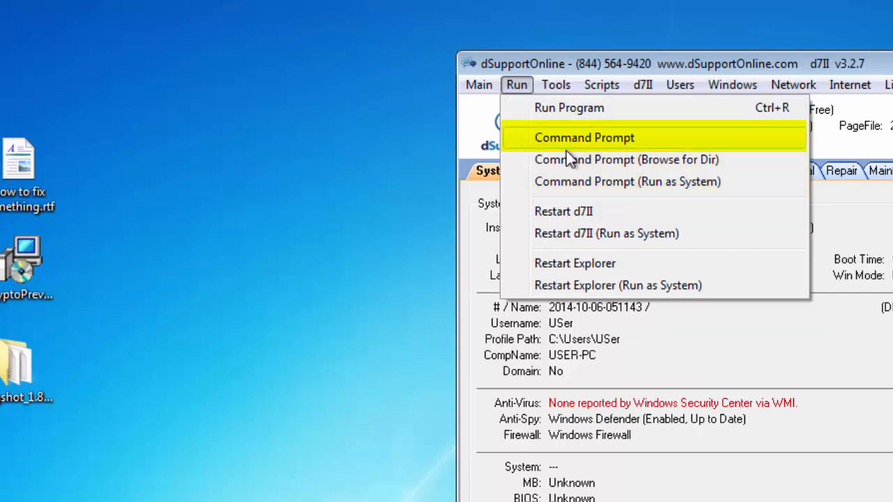
mouse_move(663, 146)
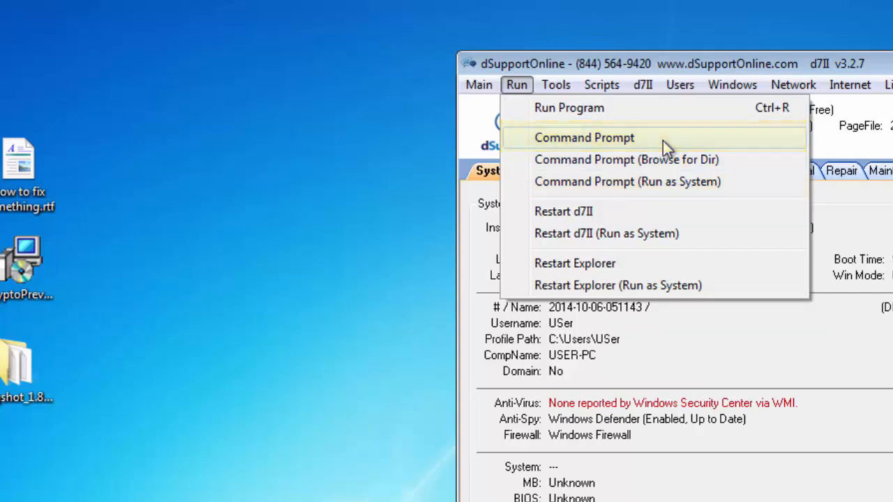
left_click(583, 139)
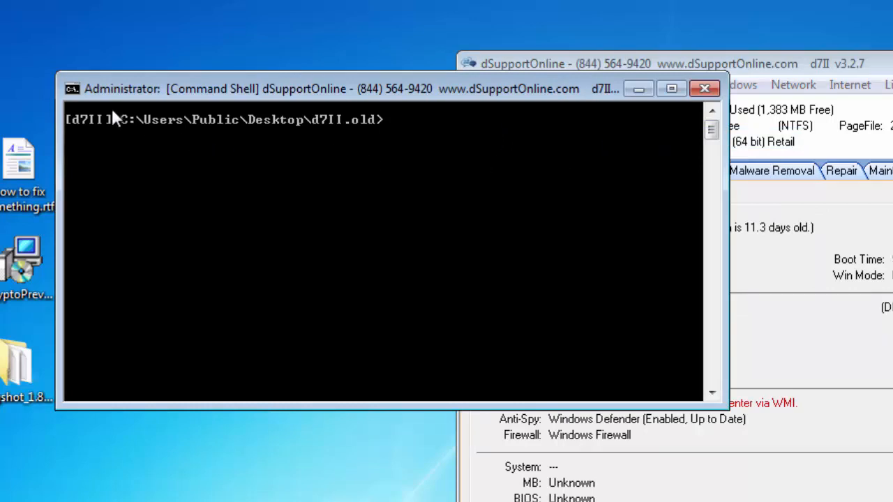
mouse_move(318, 142)
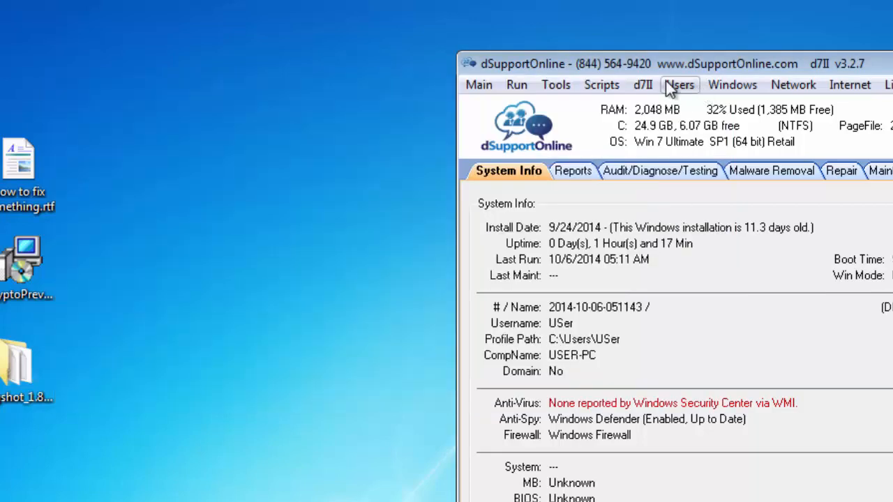
- Launch a Run-as-System command prompt from d7II and start regedit from it
left_click(516, 85)
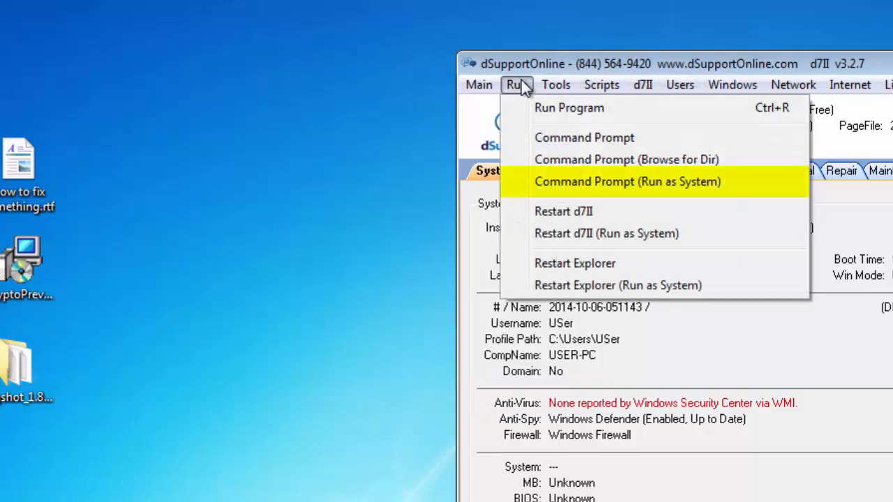
mouse_move(634, 194)
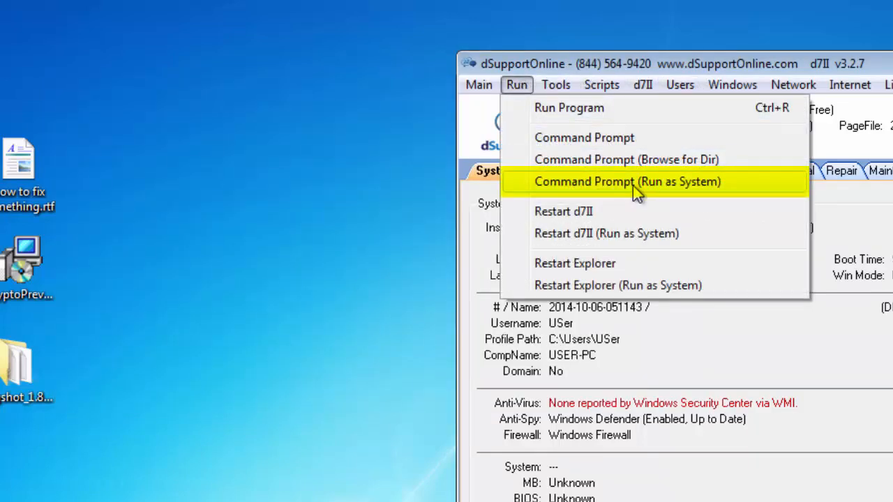
mouse_move(736, 194)
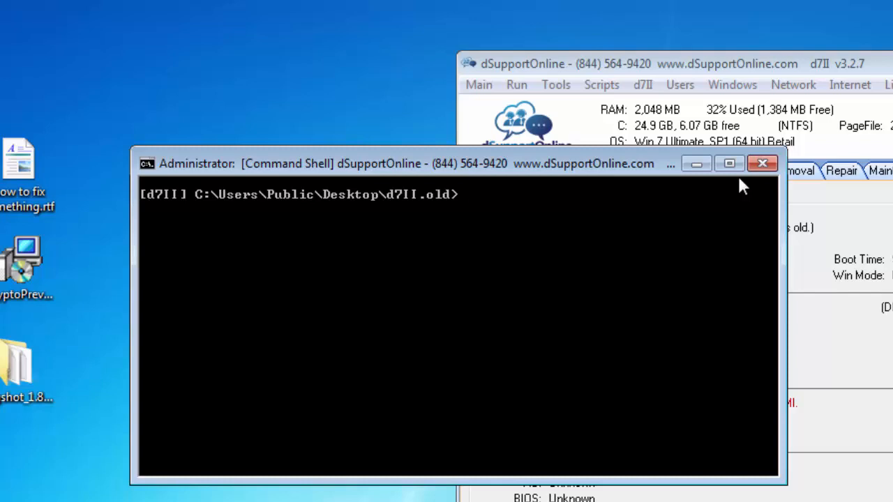
type("regedit")
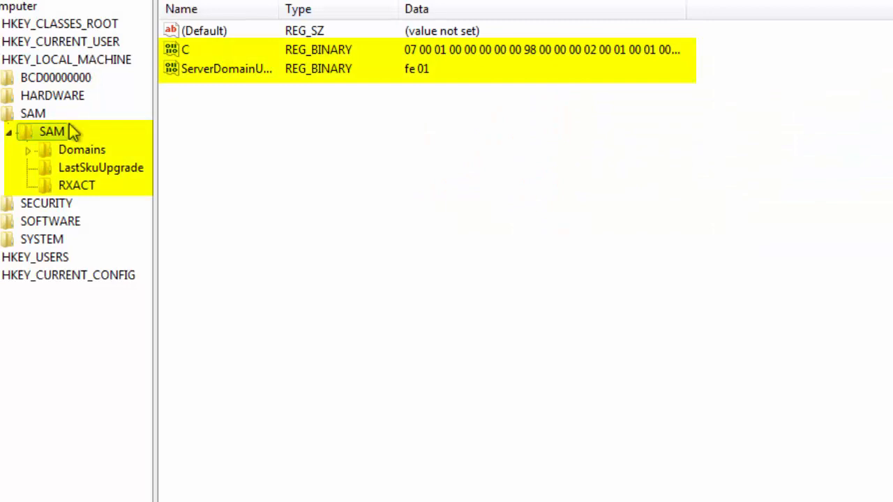
mouse_move(67, 142)
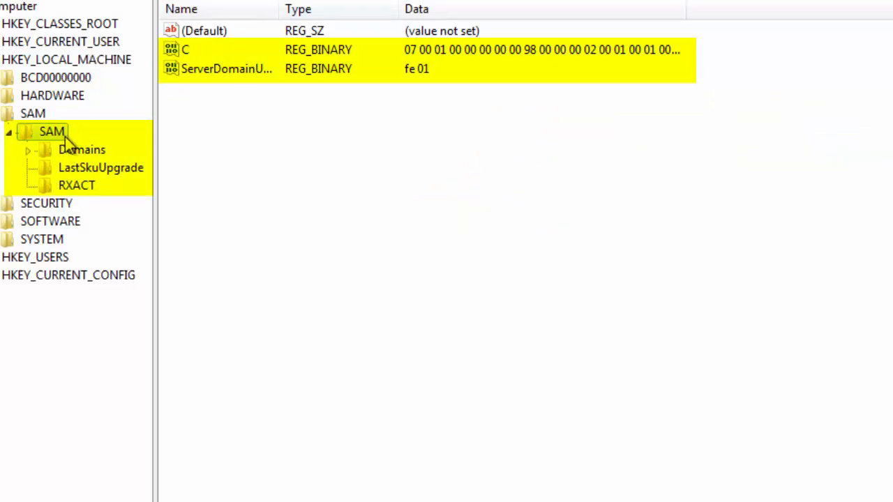
mouse_move(85, 138)
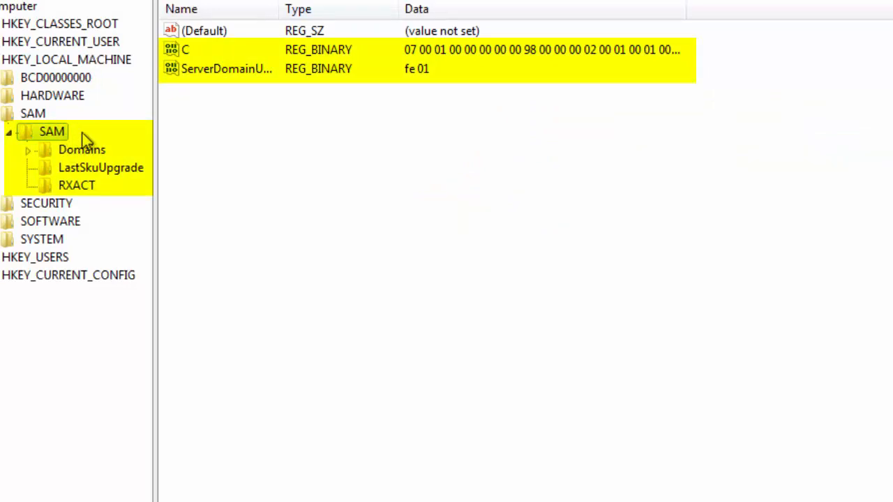
mouse_move(123, 175)
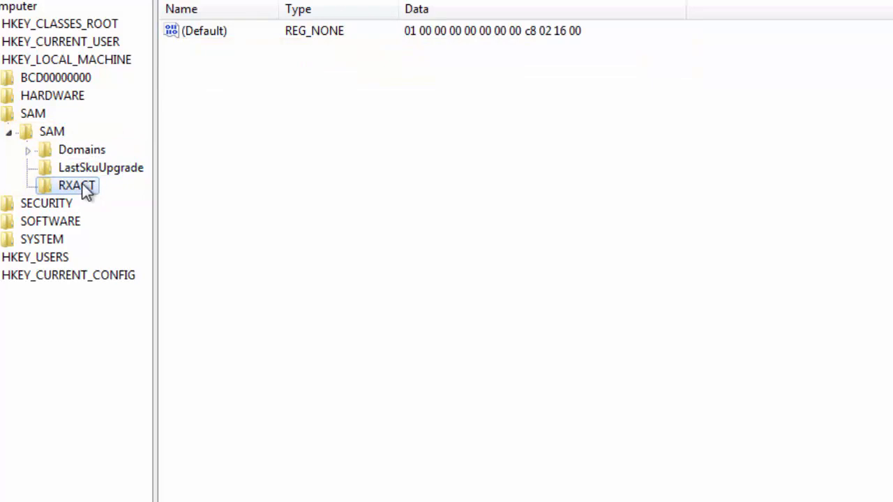
- Select the RXACT subkey under HKEY_LOCAL_MACHINE\SAM\SAM to view its values
left_click(34, 113)
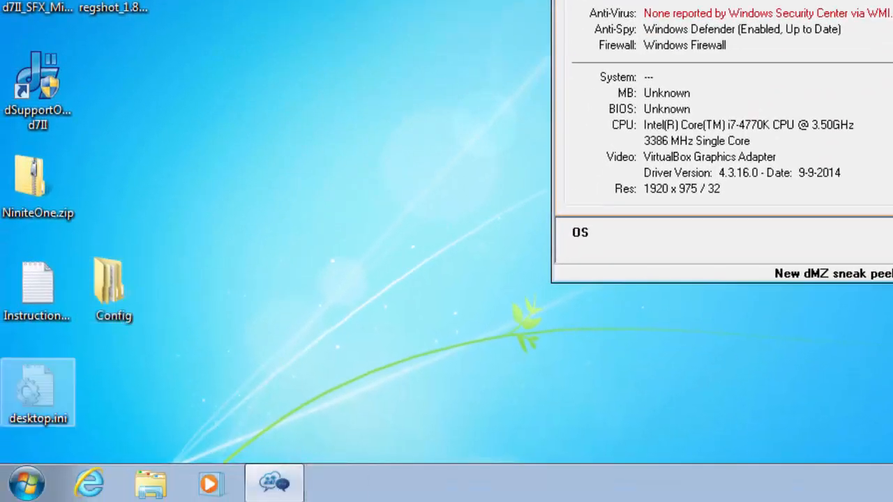
- Start regedit from Start > Run and approve the UAC elevation prompt
left_click(27, 481)
type("reg")
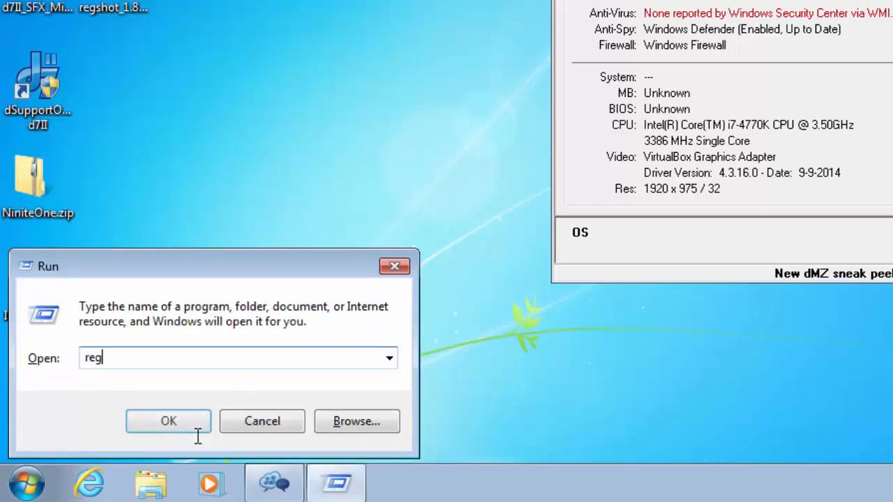
left_click(167, 421)
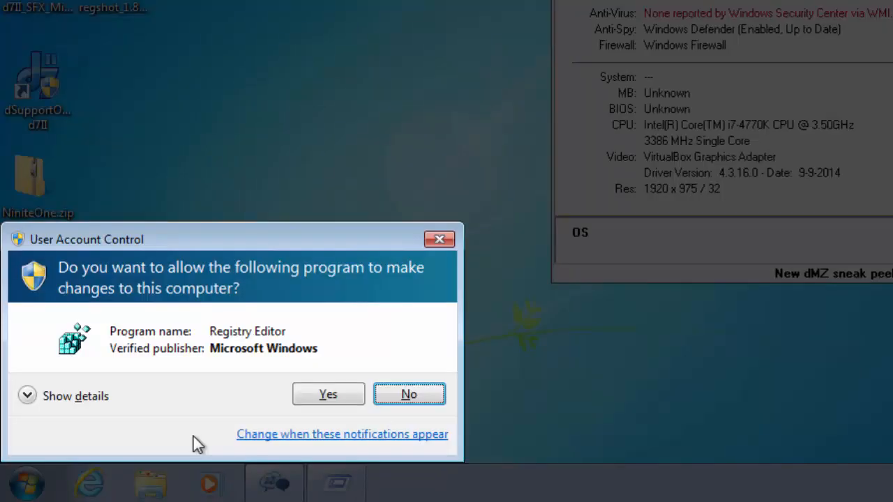
left_click(328, 393)
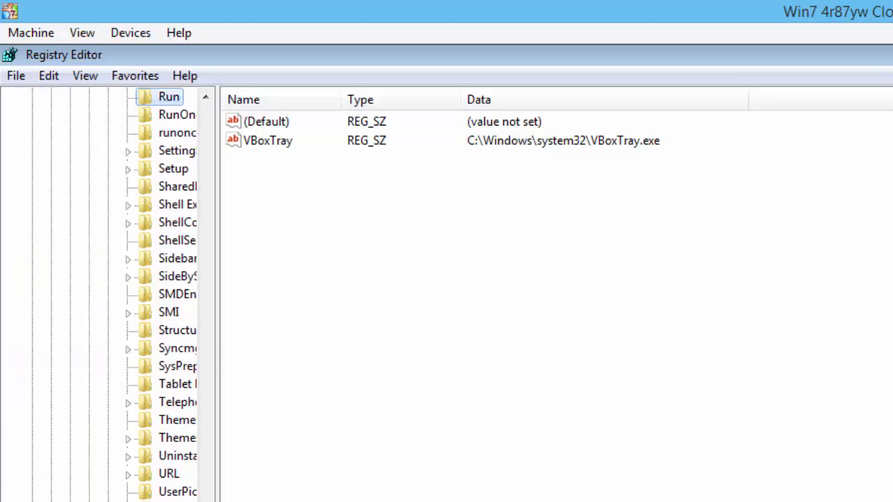
- Collapse HKEY_LOCAL_MACHINE\SOFTWARE and expand SAM to its empty SAM subkey
scroll("up", 3)
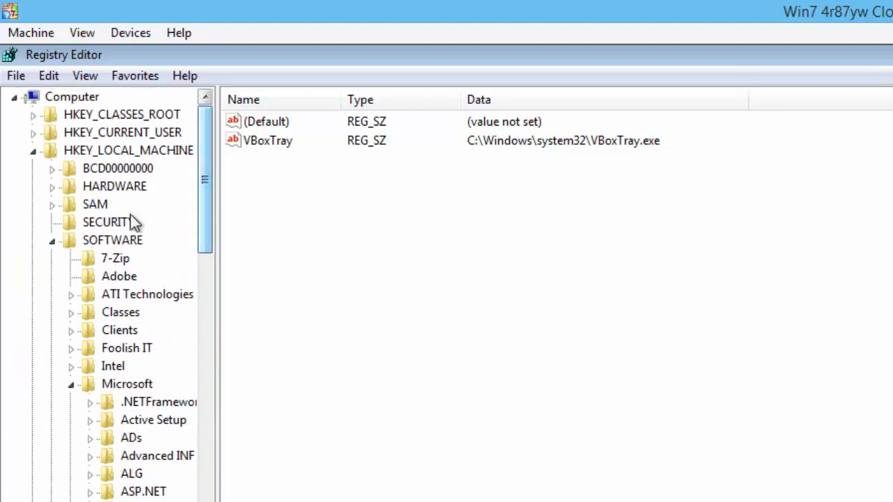
left_click(50, 240)
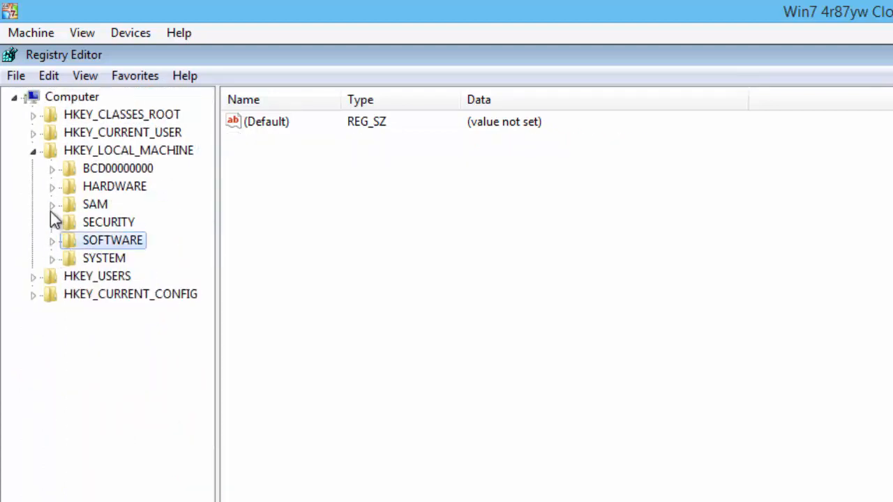
left_click(51, 204)
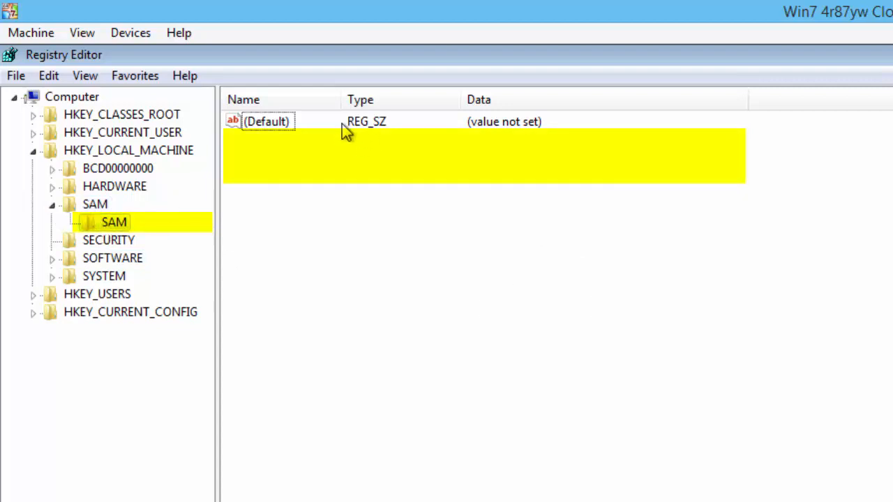
mouse_move(572, 212)
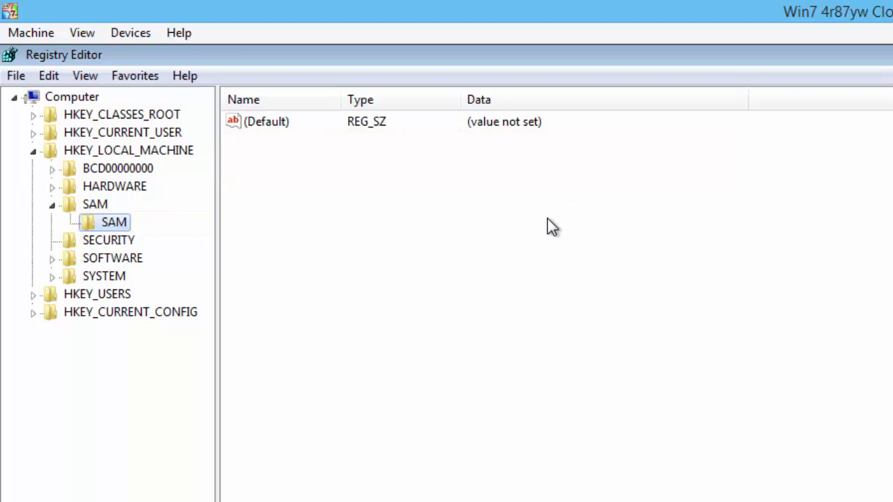
mouse_move(445, 267)
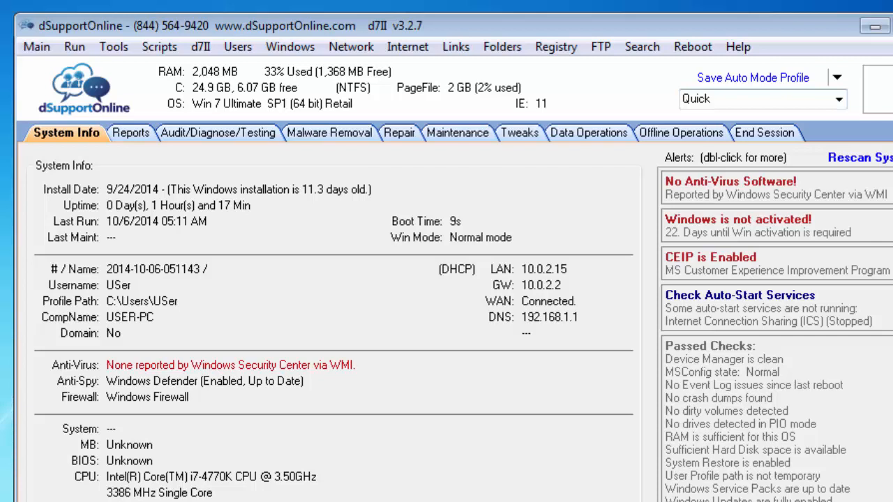
- Launch a Browse-for-Dir command prompt starting in the Mozilla Maintenance Service folder
left_click(73, 47)
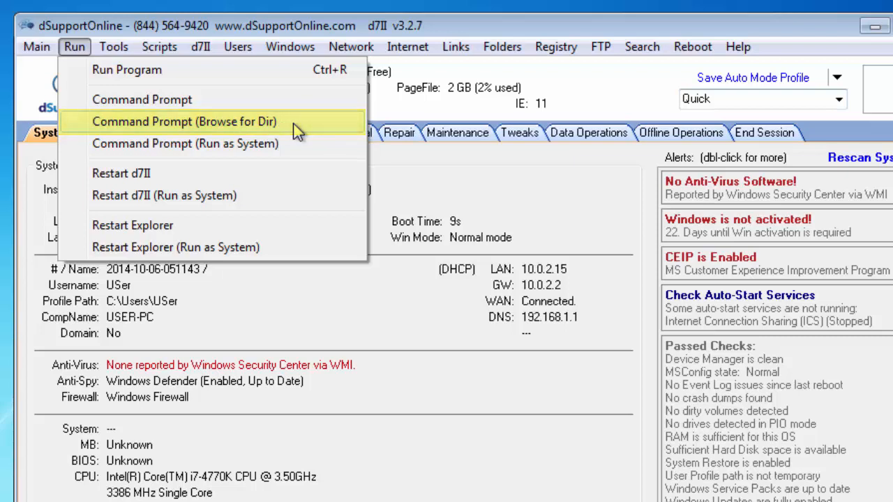
left_click(184, 122)
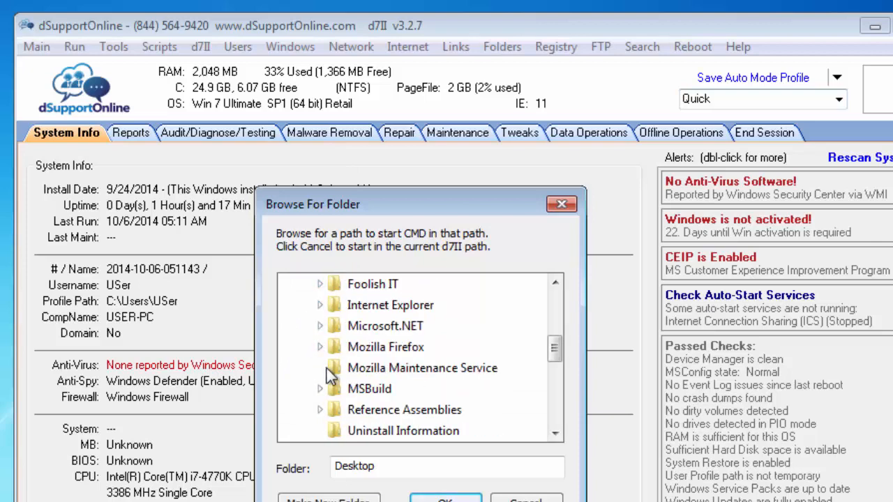
left_click(444, 500)
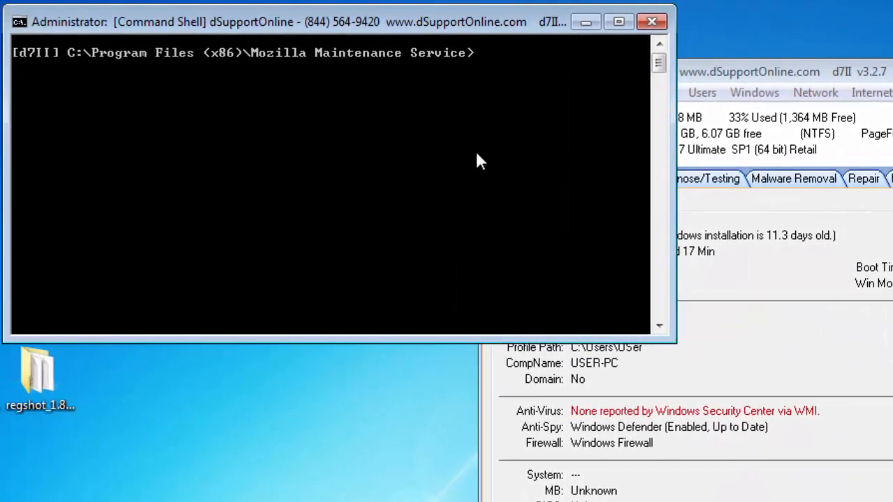